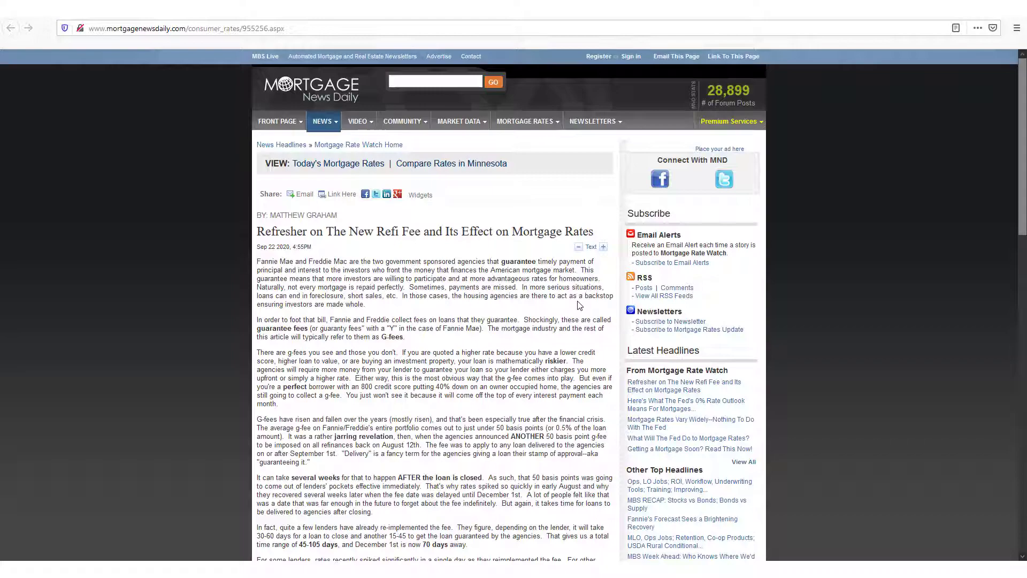
Scroll down to the Scheduled Social Media Posts table on the Social Marketing page
scroll(down, 3)
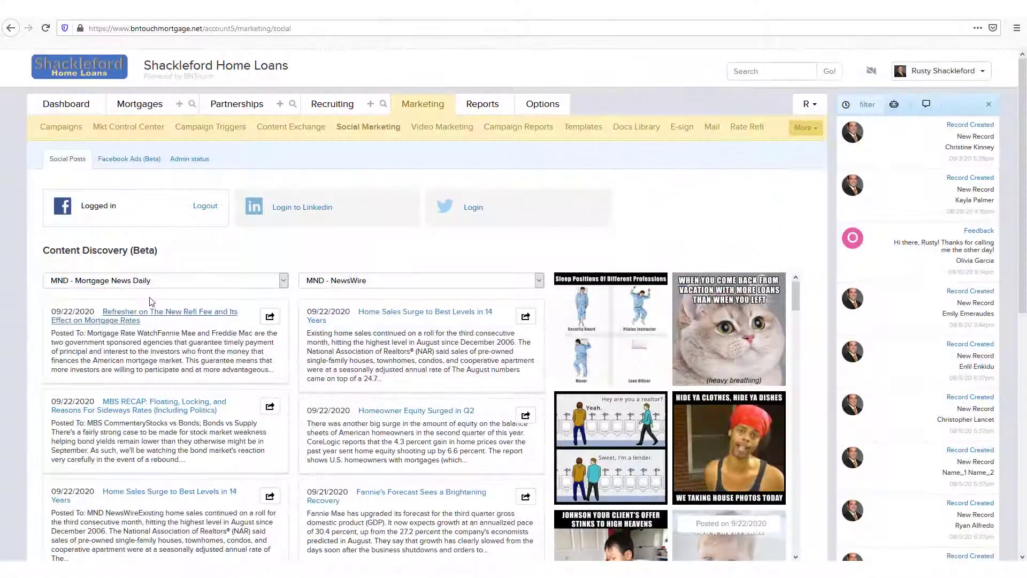
scroll(down, 3)
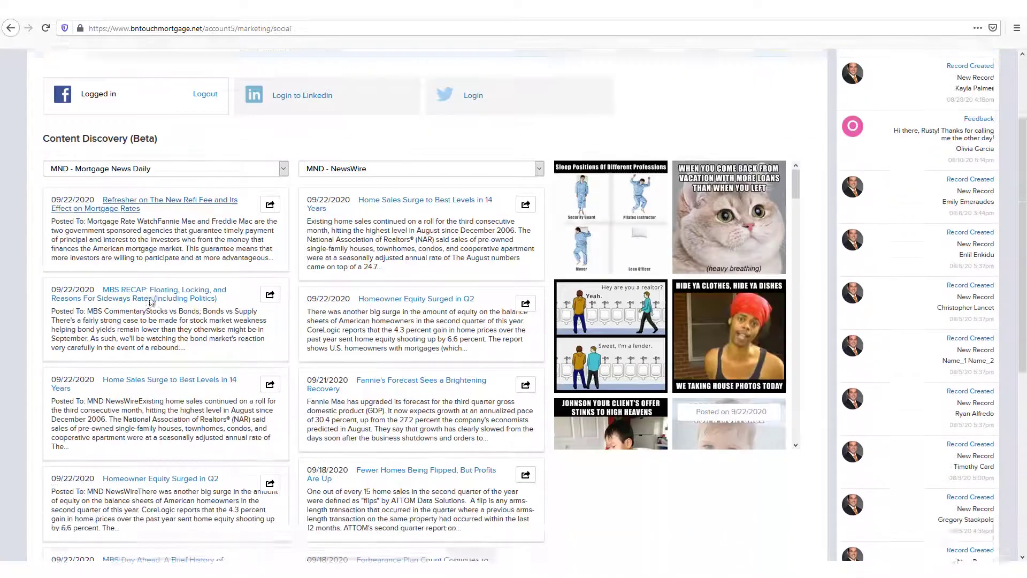
scroll(down, 3)
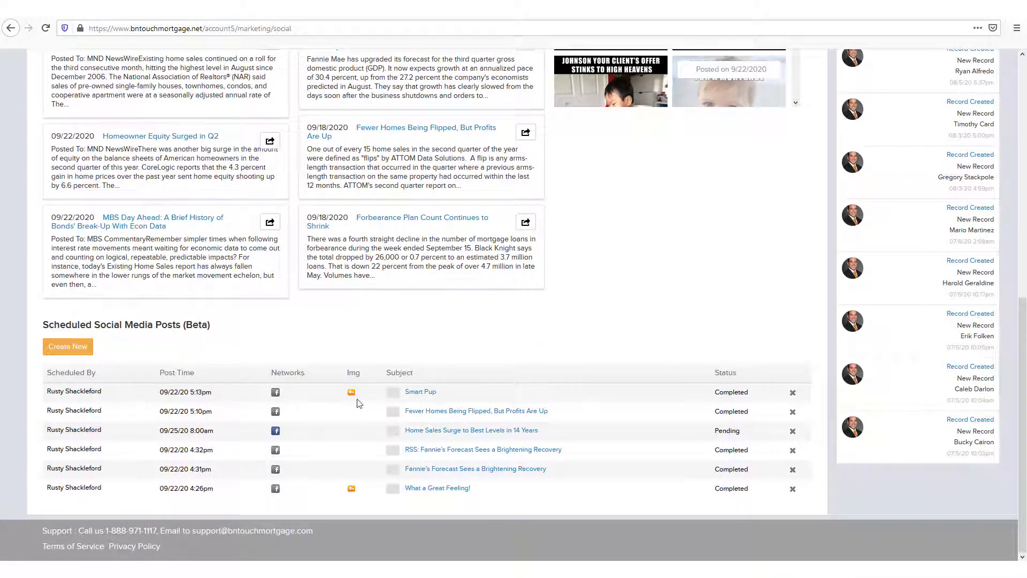
Open the Smart Pup scheduled post in Edit Post view
click(420, 392)
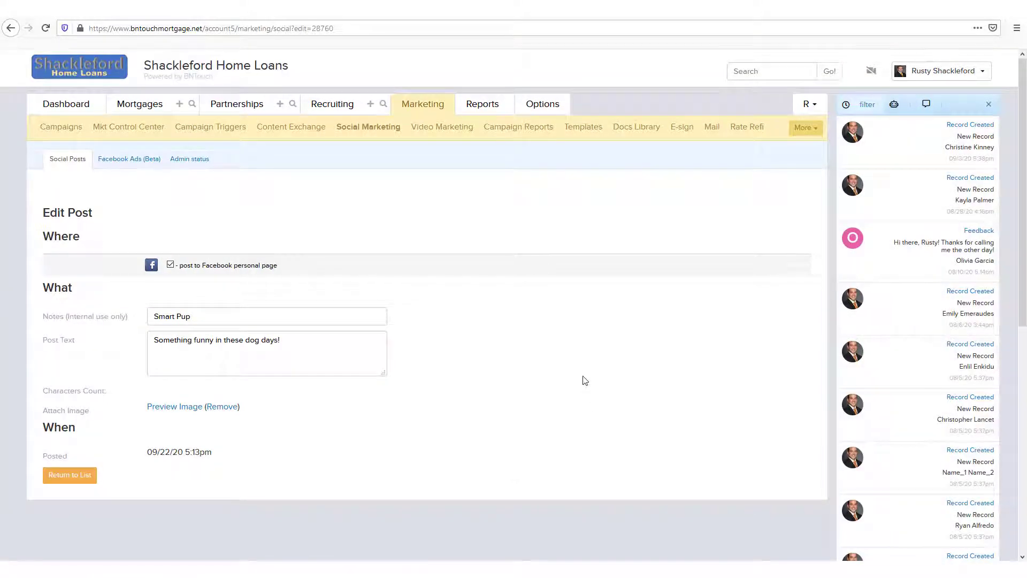
mouse_move(570, 365)
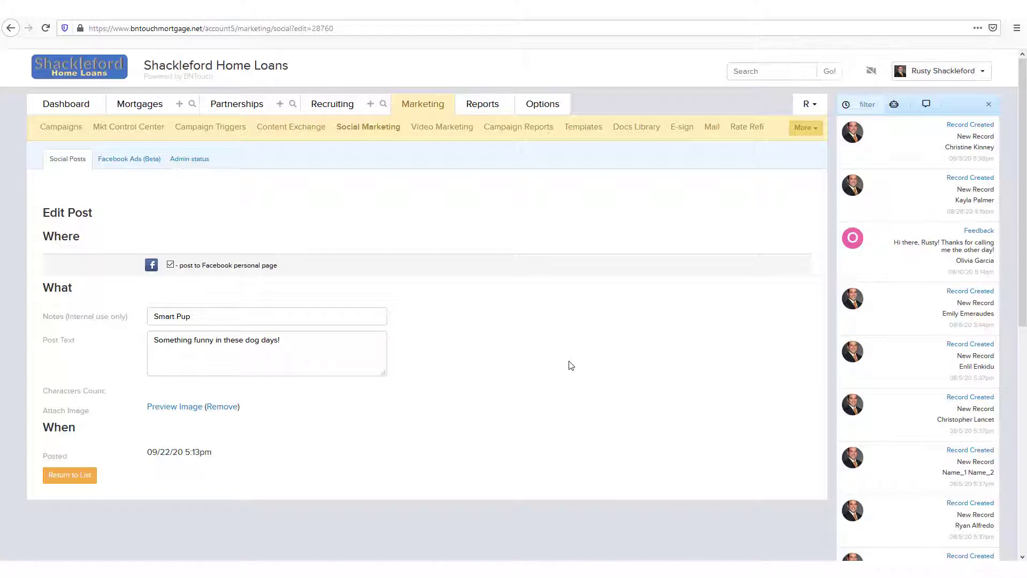
mouse_move(423, 104)
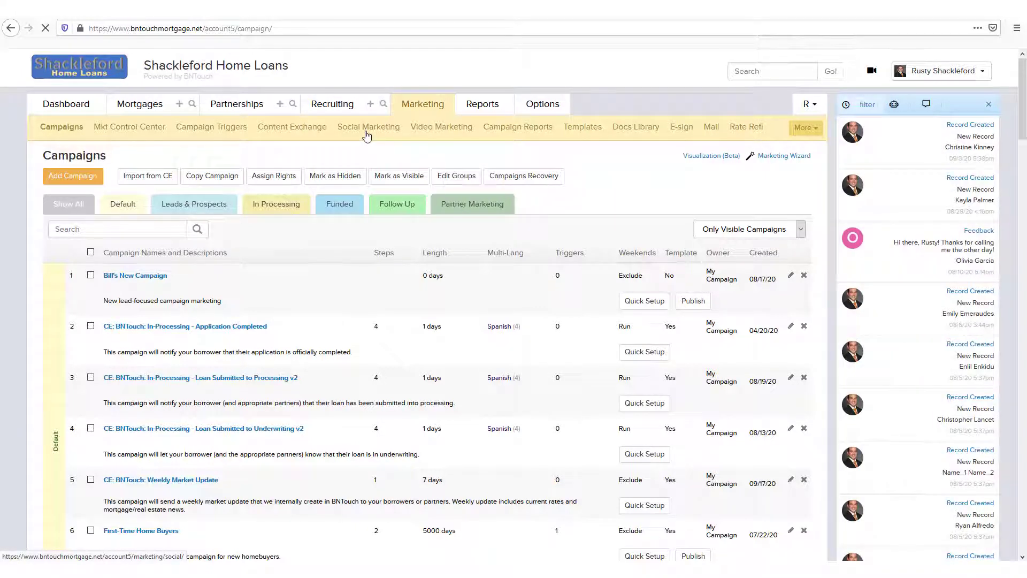
Return to the Social Marketing content discovery page via the Marketing navigation
click(368, 126)
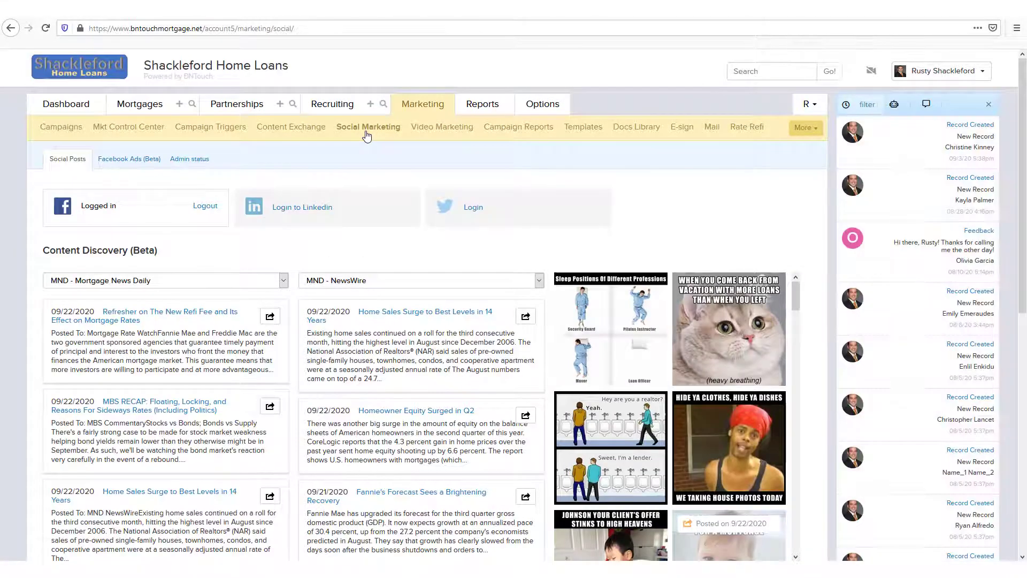
mouse_move(804, 127)
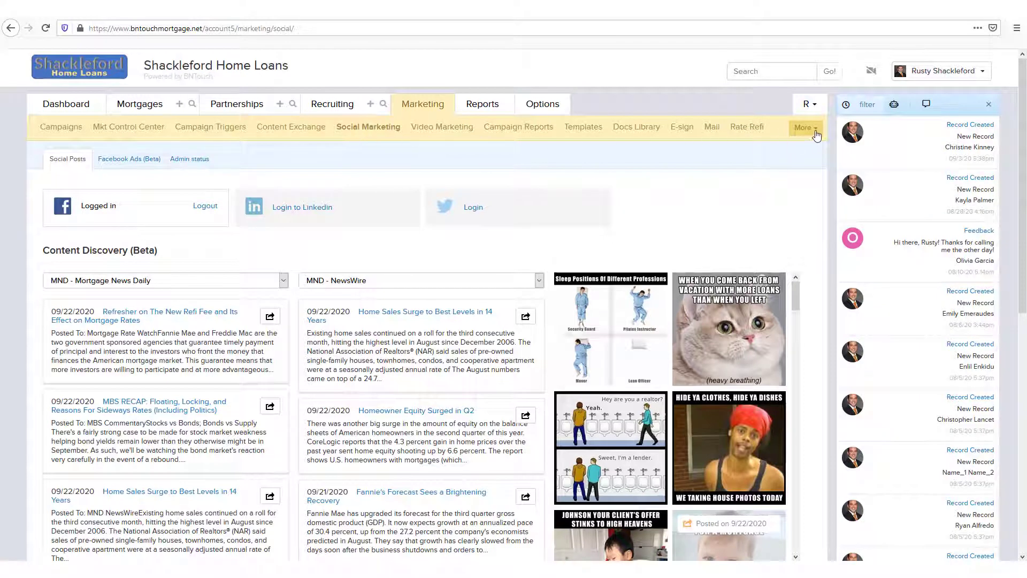
click(805, 127)
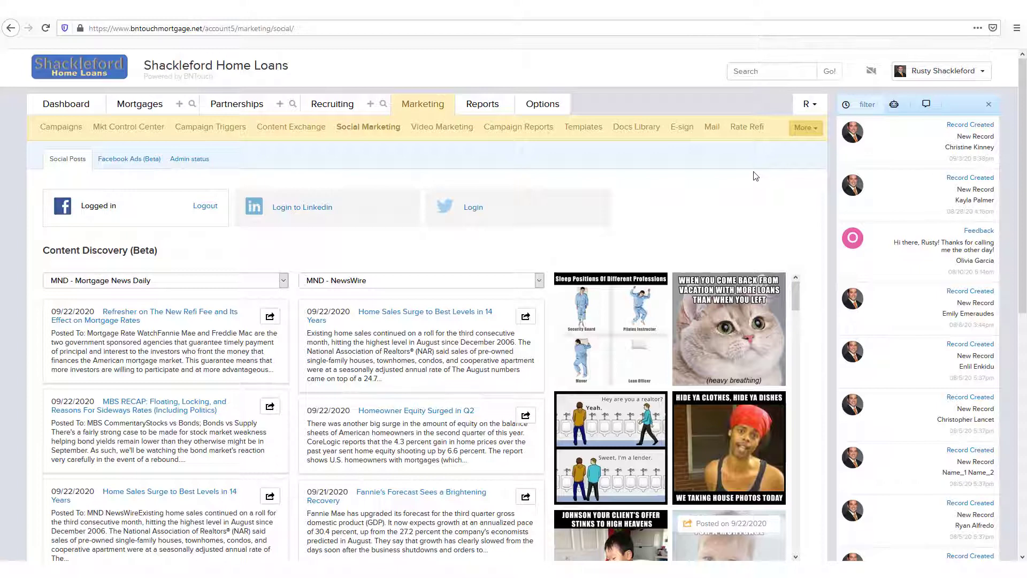
mouse_move(193, 198)
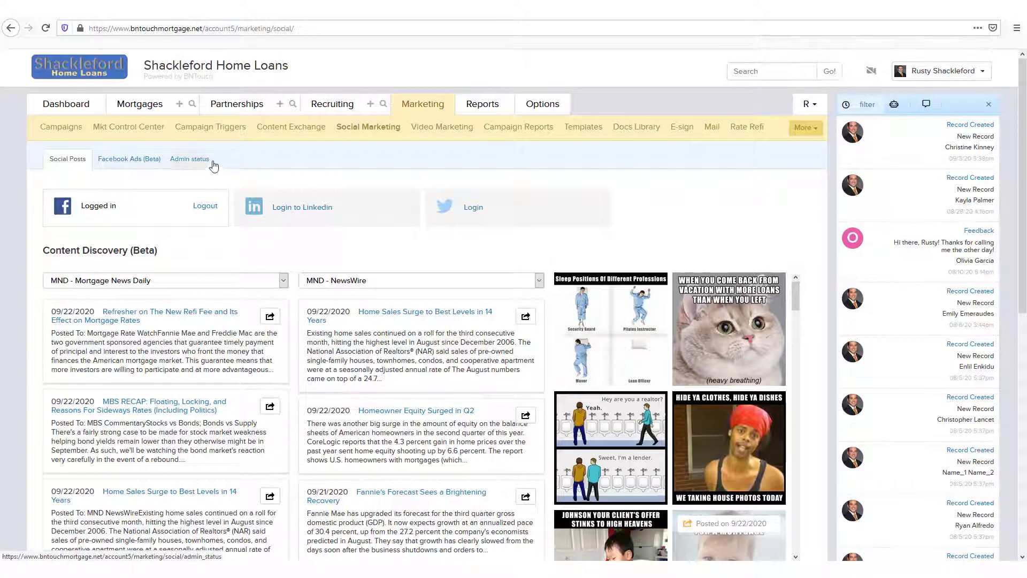
mouse_move(221, 162)
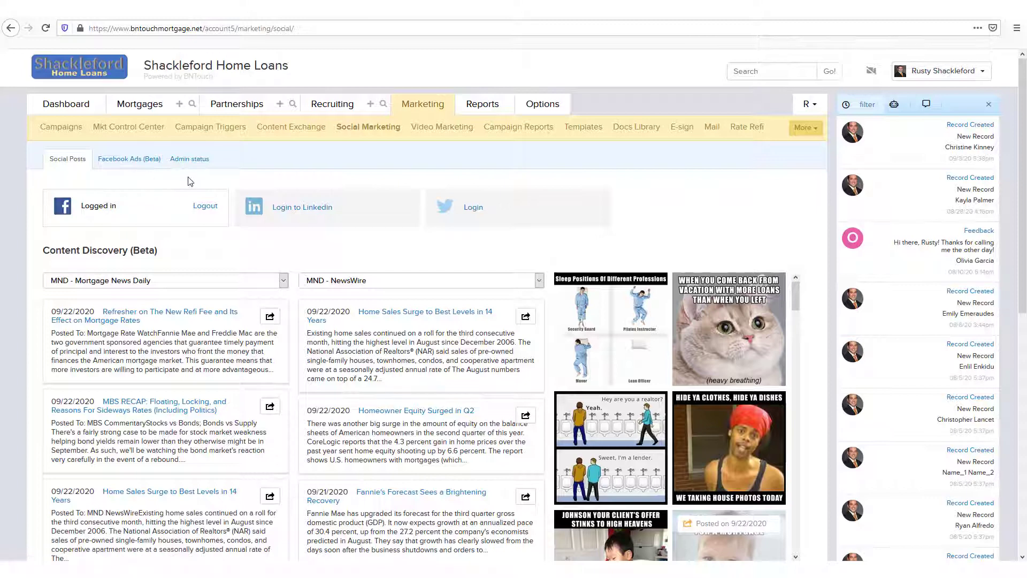
mouse_move(190, 175)
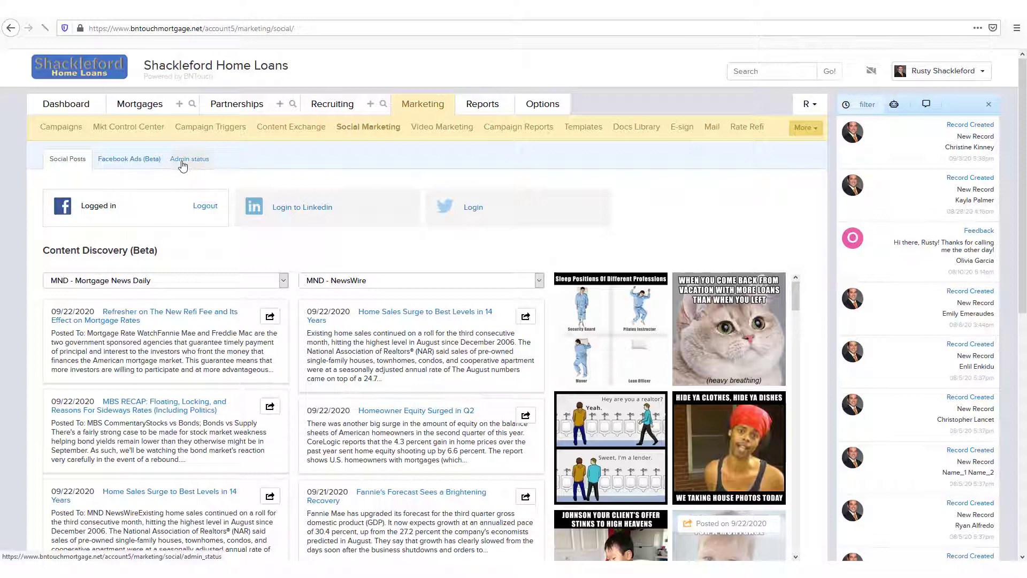
Show the Social Admin Status page with each user's social logins and post counts
click(190, 158)
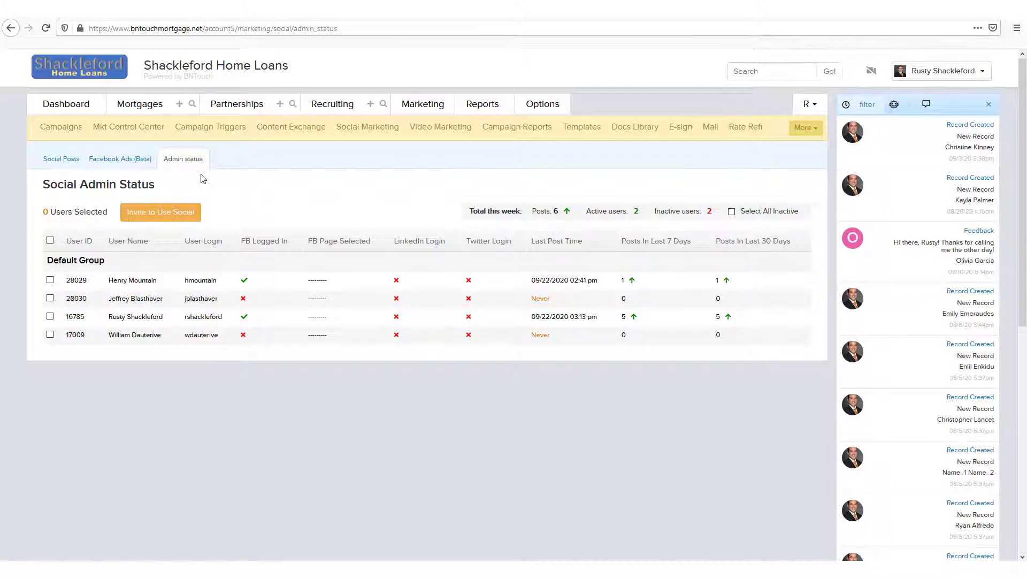
mouse_move(180, 348)
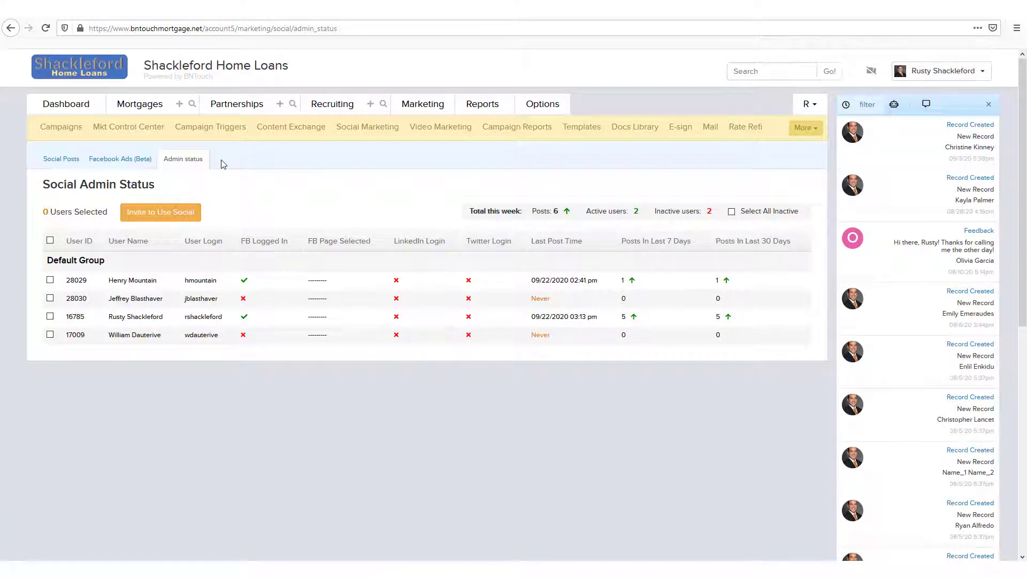
mouse_move(40, 331)
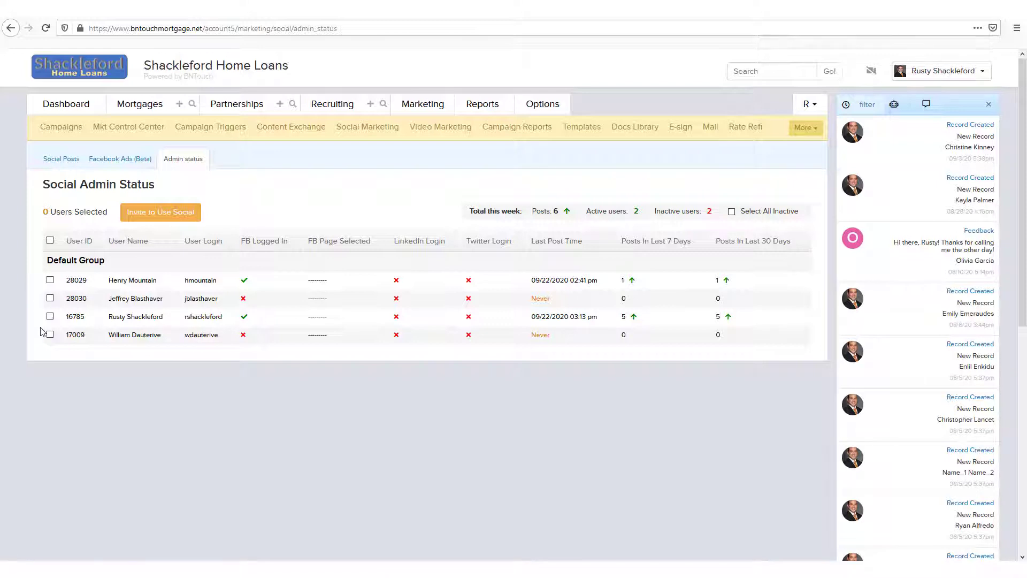
mouse_move(42, 335)
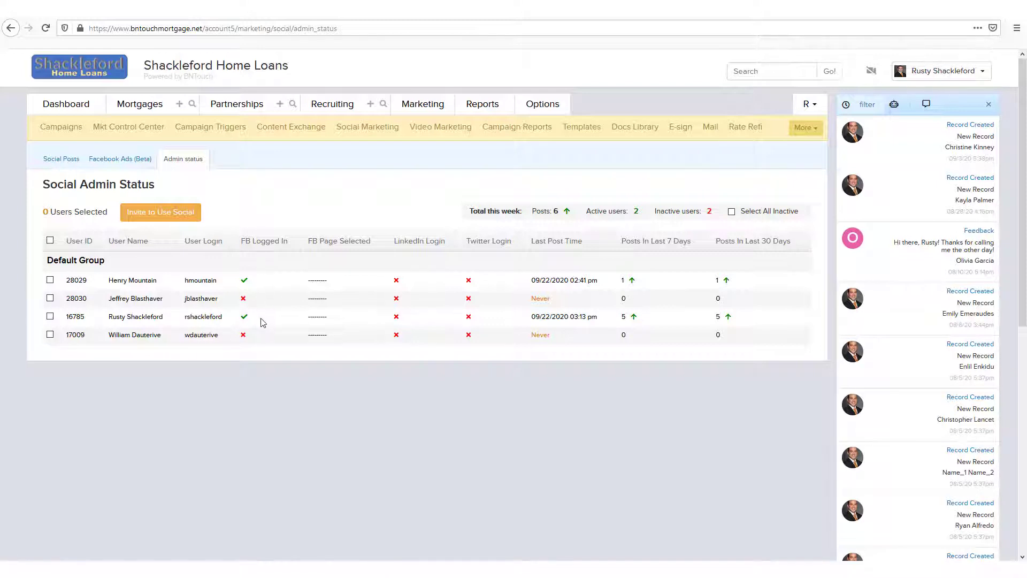
mouse_move(490, 285)
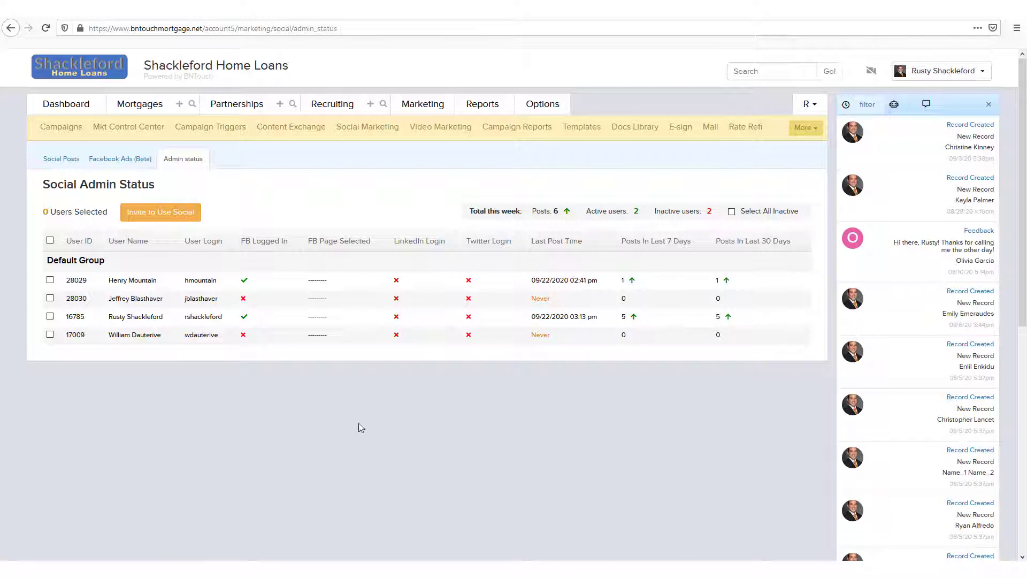
mouse_move(255, 302)
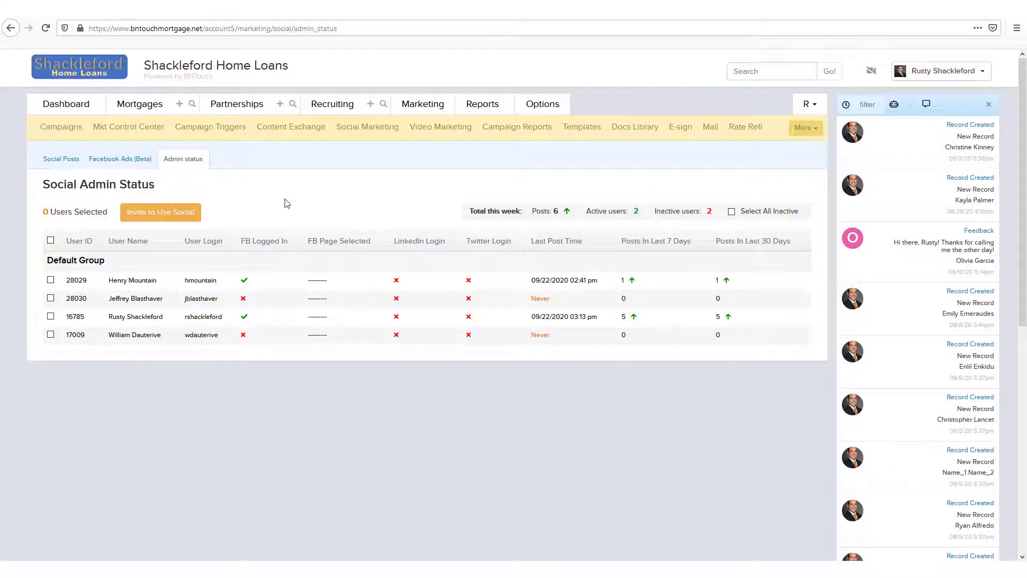
mouse_move(588, 269)
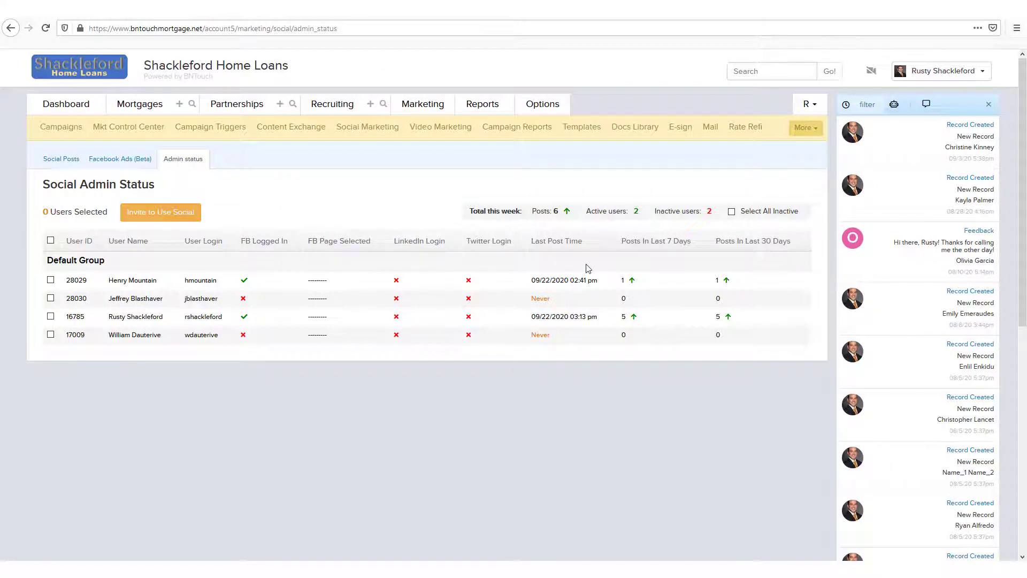
mouse_move(767, 320)
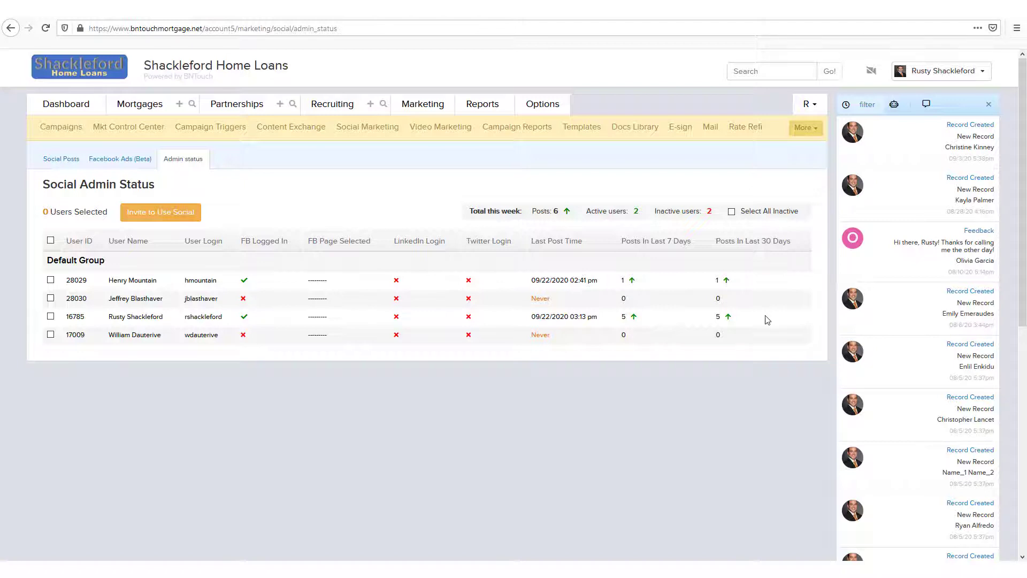
mouse_move(521, 226)
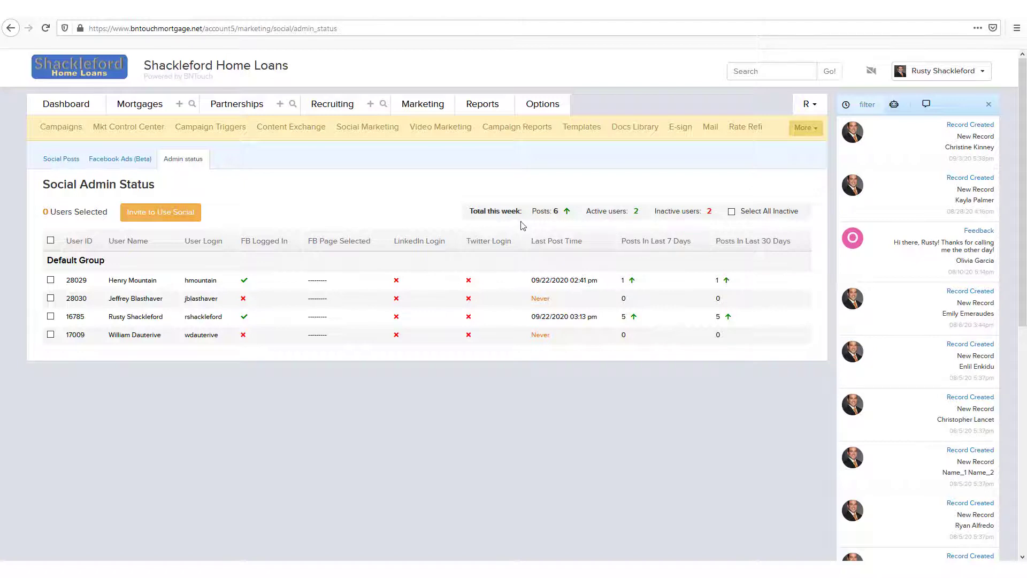
mouse_move(717, 216)
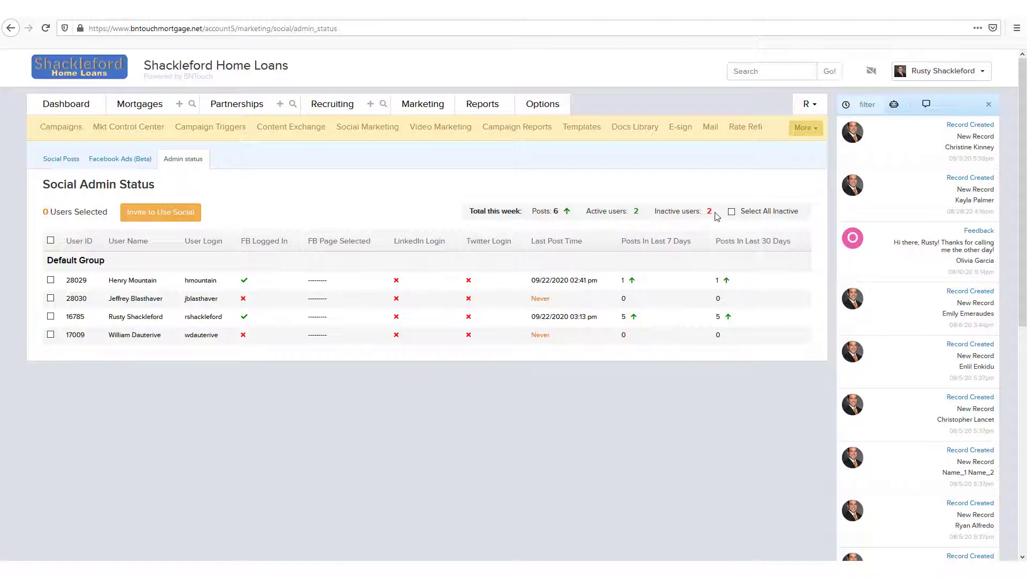
mouse_move(719, 193)
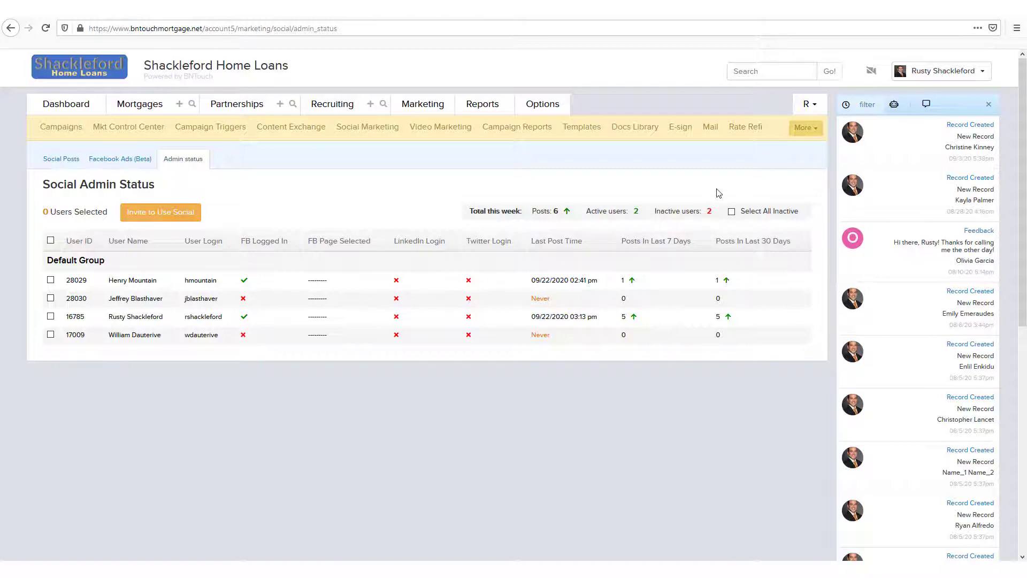
mouse_move(713, 192)
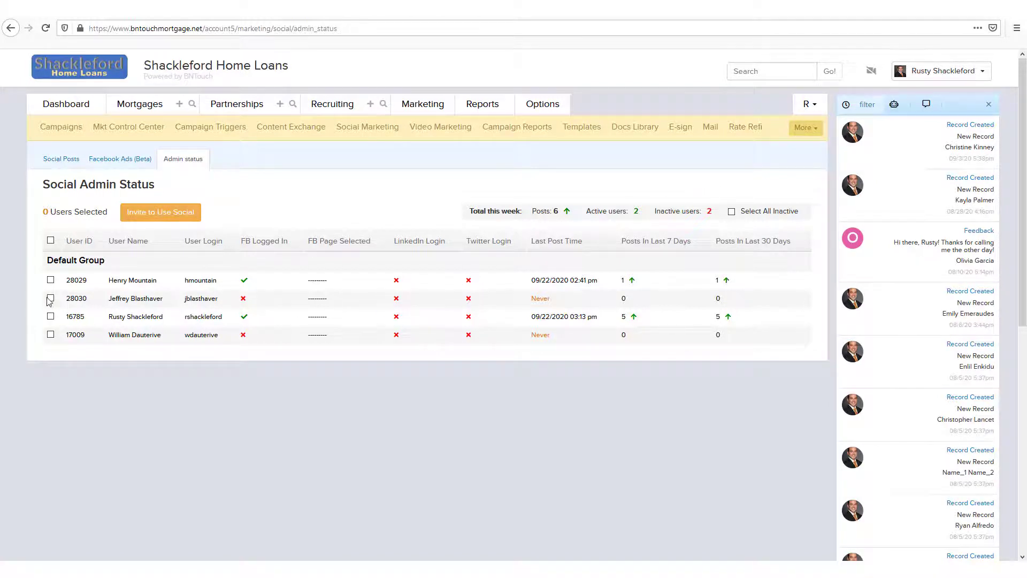
click(50, 298)
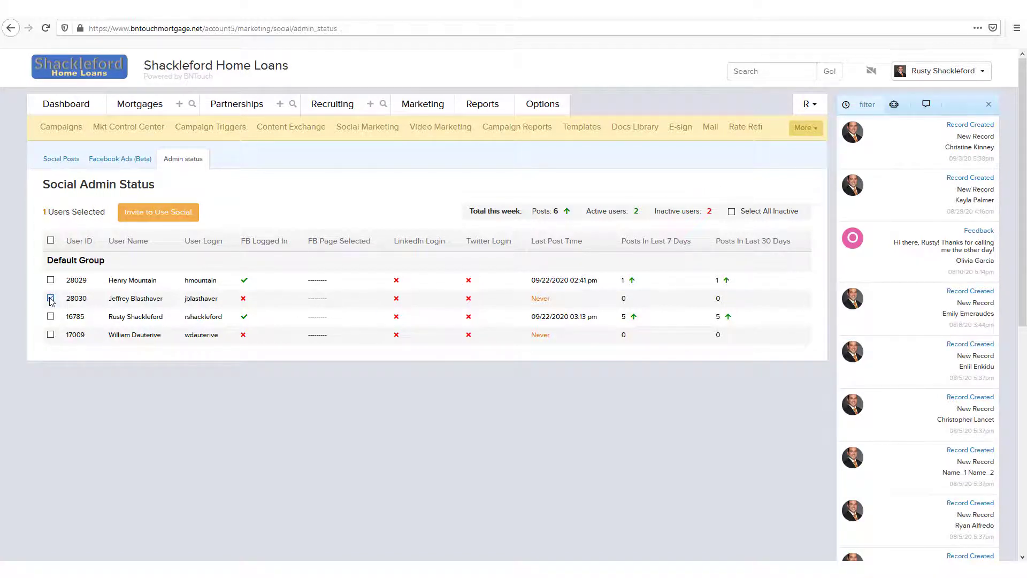
click(50, 298)
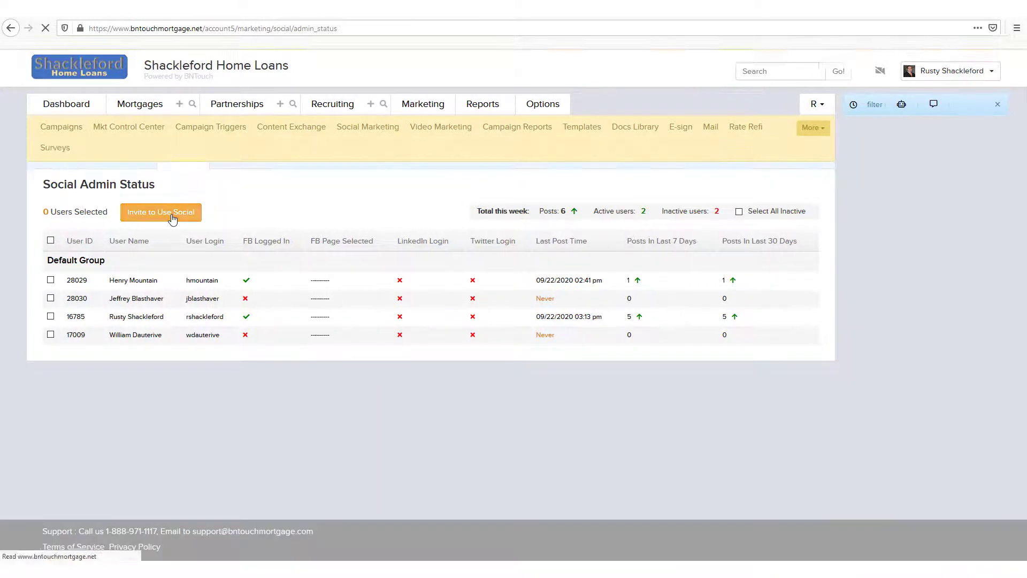
click(161, 212)
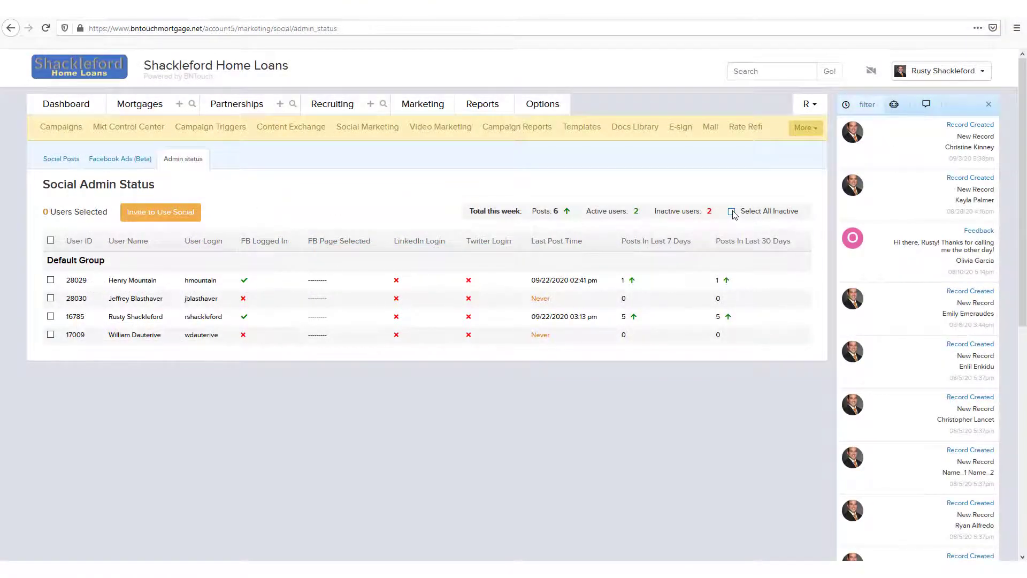
click(731, 211)
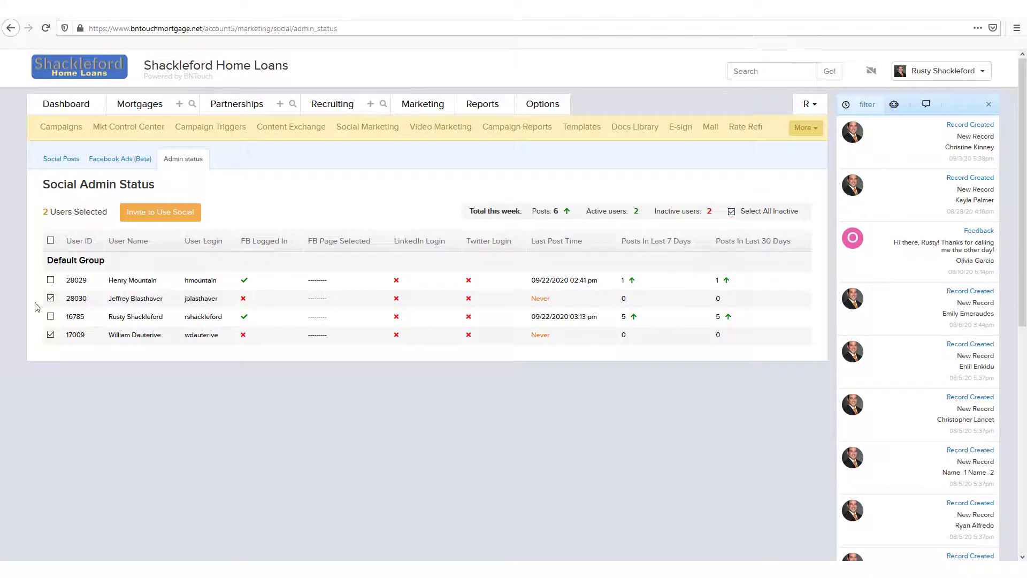